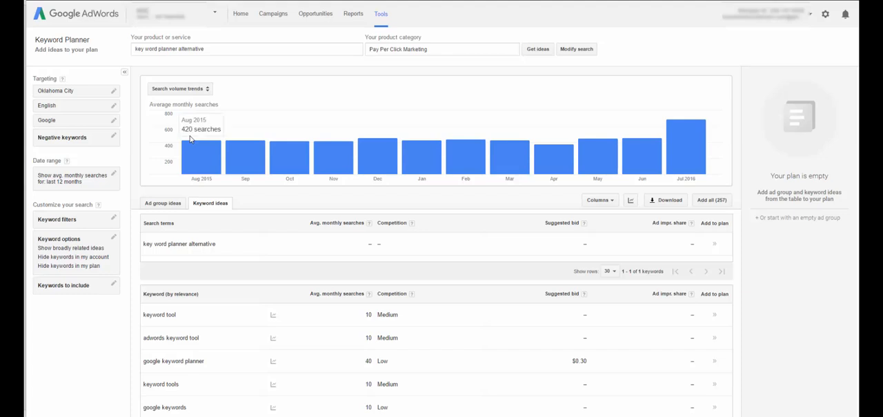
pyautogui.moveTo(476, 160)
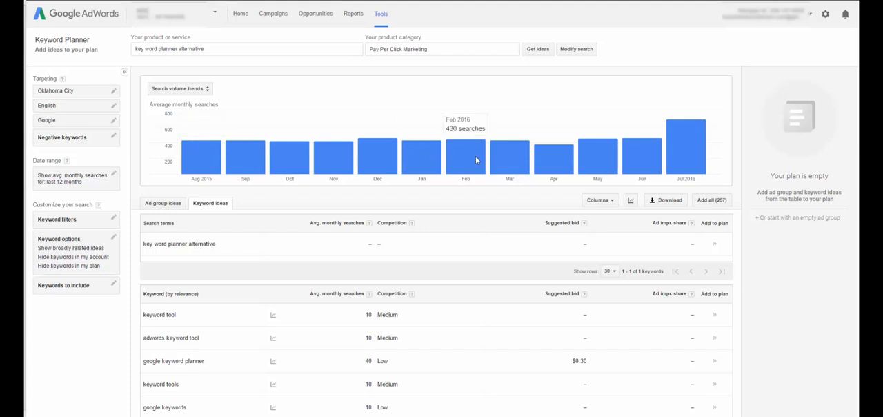
pyautogui.moveTo(466, 160)
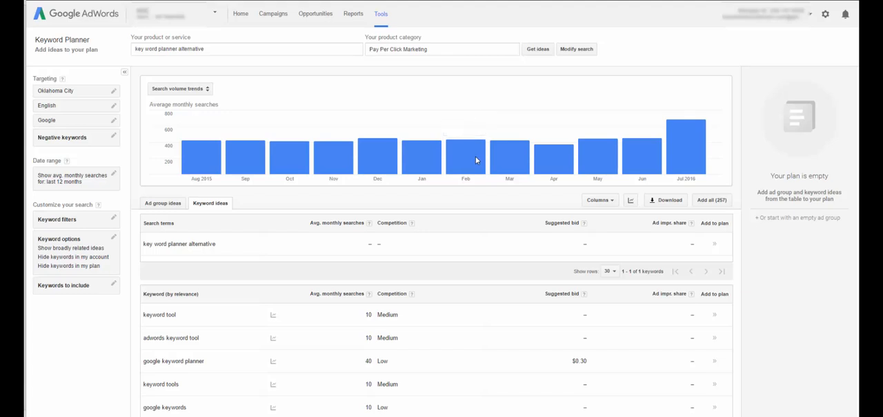
pyautogui.moveTo(411, 119)
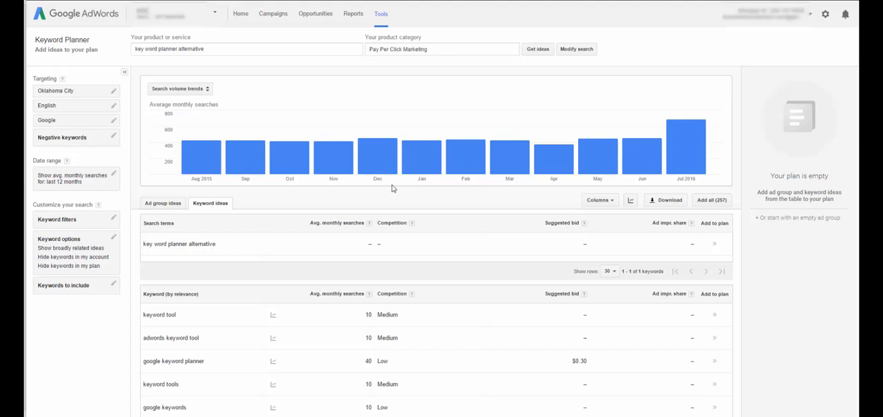
pyautogui.scroll(-3)
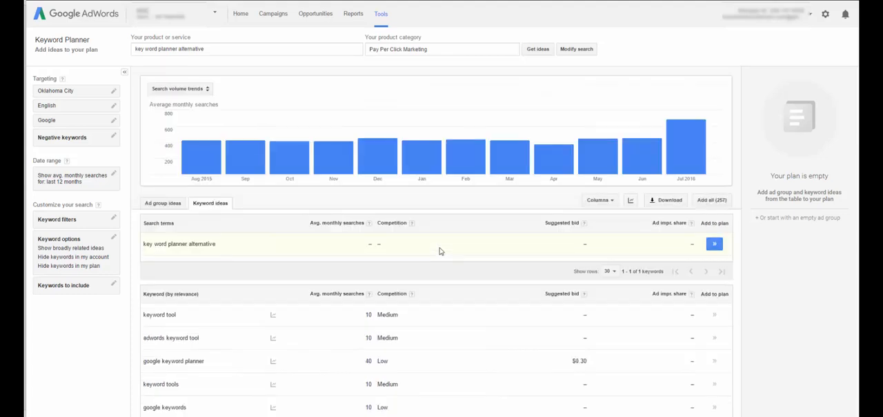
pyautogui.moveTo(375, 315)
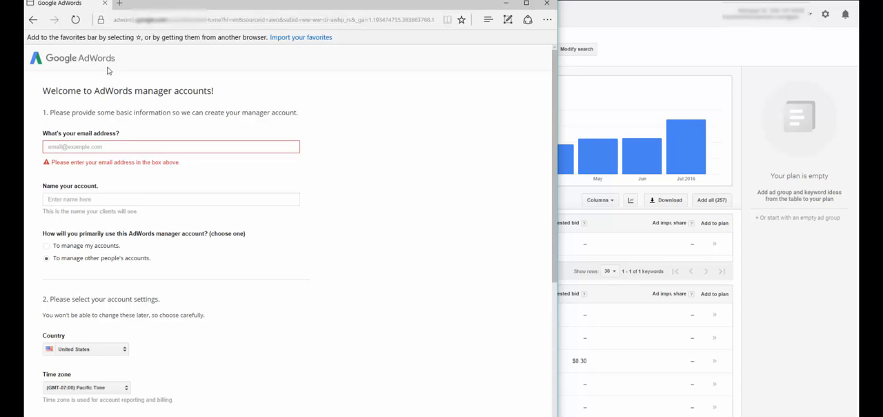
pyautogui.moveTo(130, 58)
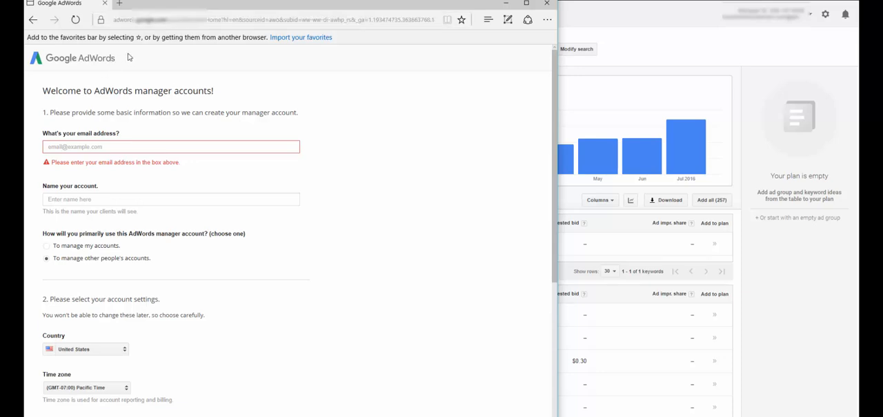
pyautogui.click(276, 19)
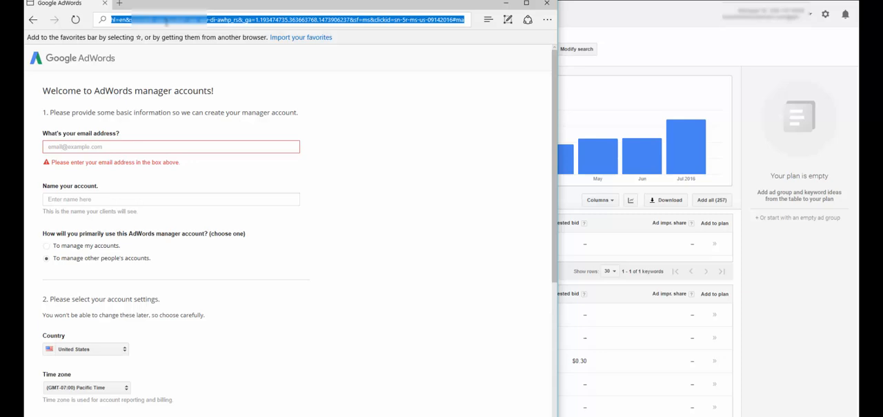
pyautogui.write('https://www.google.com/adwords/manager-accounts/')
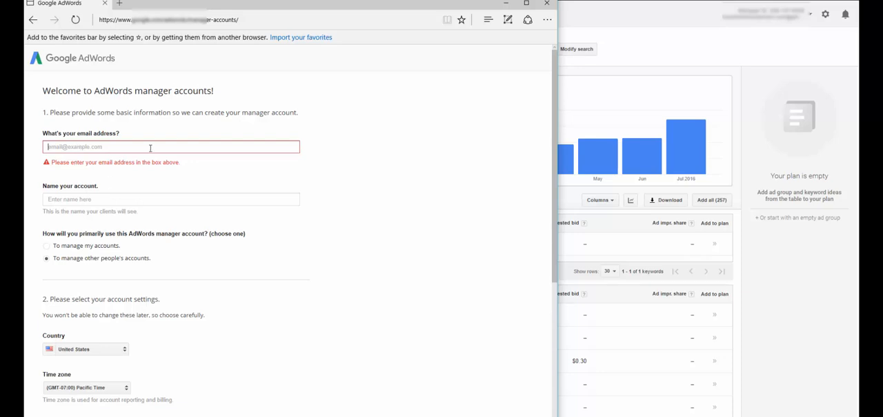
pyautogui.scroll(-3)
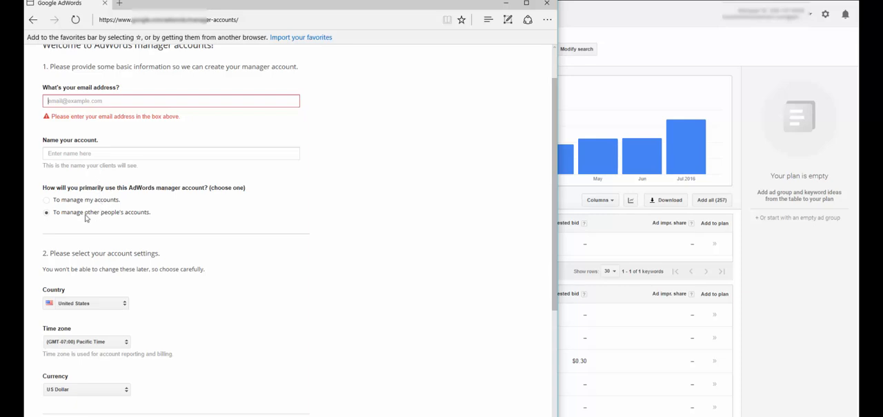
pyautogui.moveTo(163, 216)
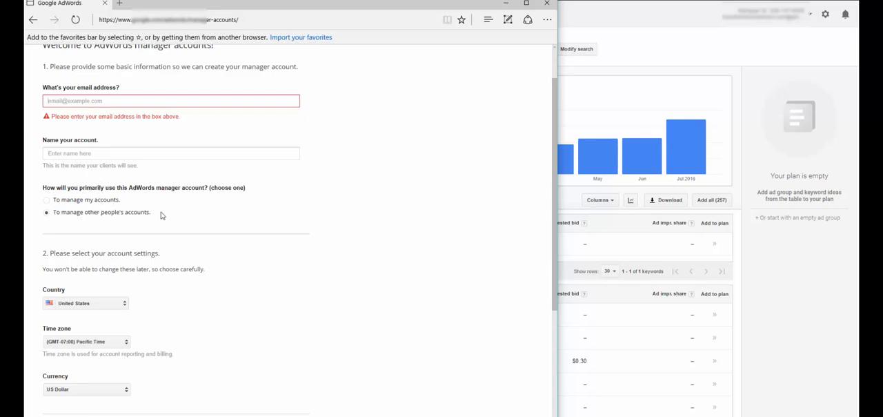
pyautogui.moveTo(210, 186)
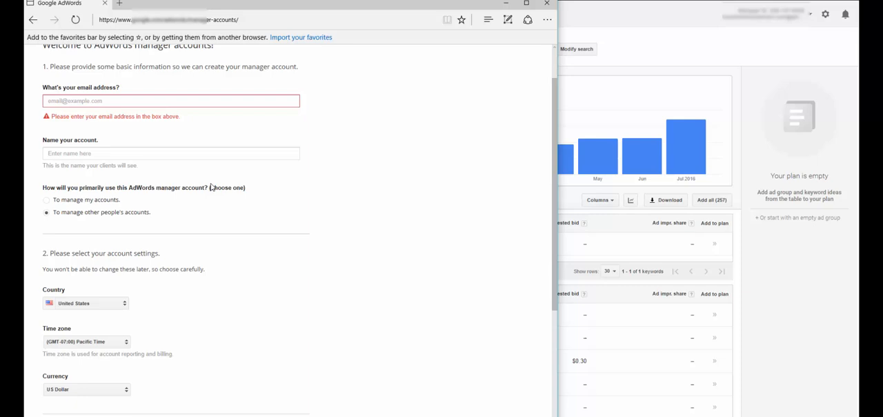
pyautogui.moveTo(152, 219)
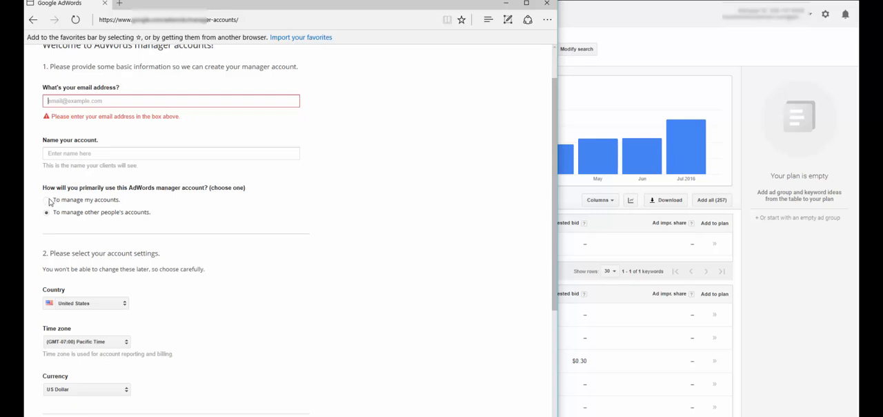
pyautogui.click(47, 199)
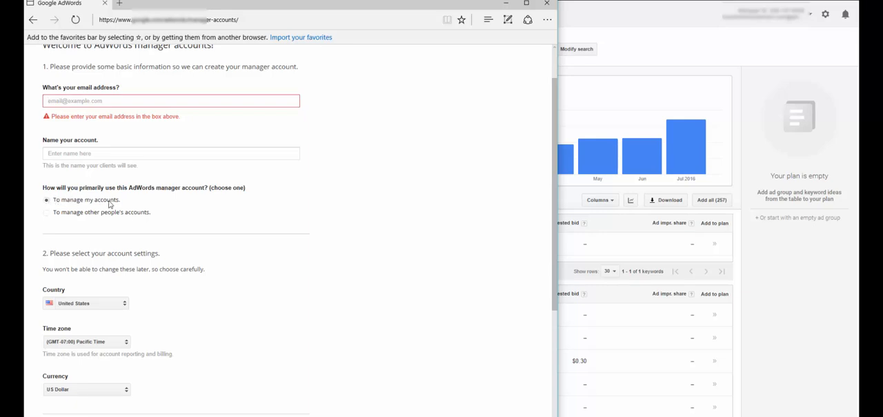
pyautogui.click(47, 212)
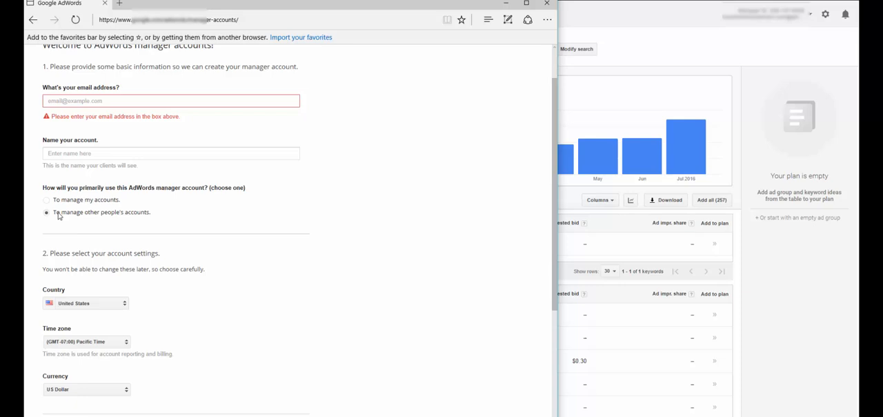
pyautogui.moveTo(111, 218)
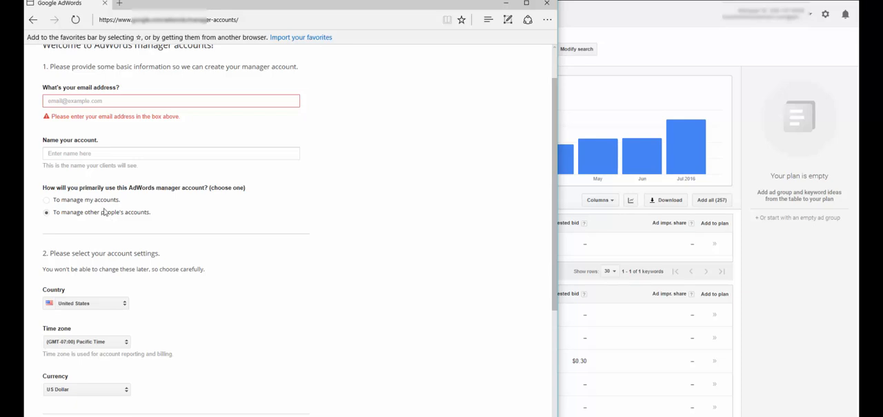
# - Choose (GMT-05:00) Central Time as the time zone and review the Rules of Use
pyautogui.scroll(-3)
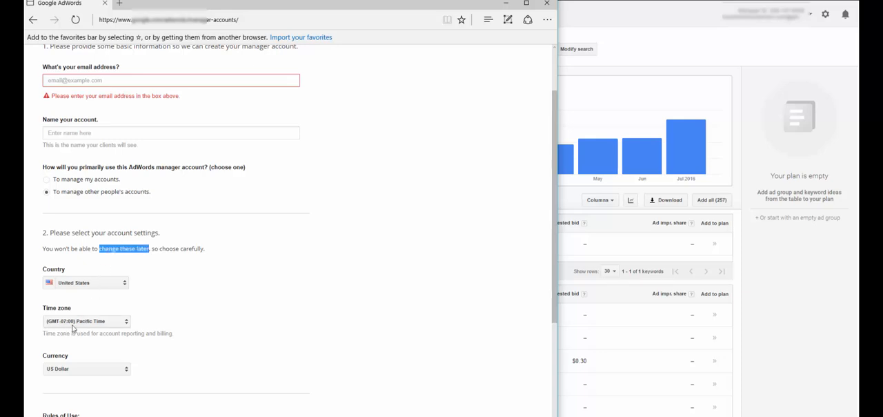
pyautogui.click(85, 320)
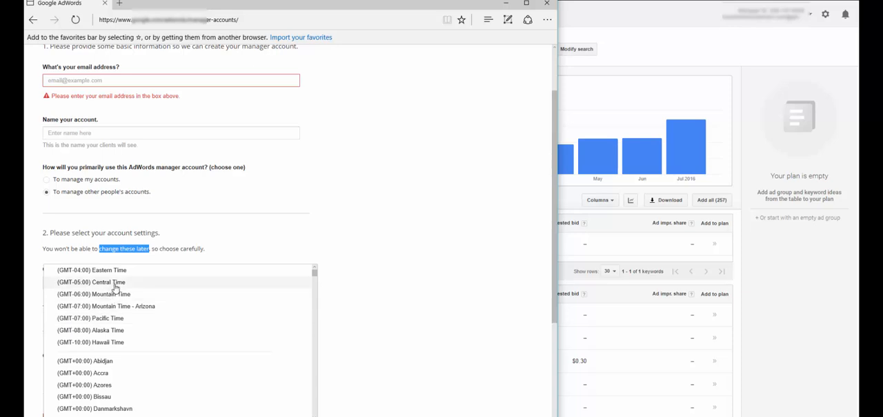
pyautogui.click(91, 282)
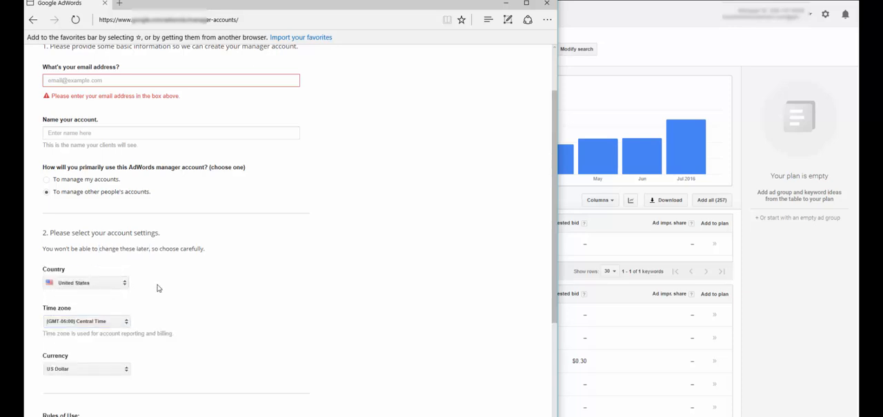
pyautogui.moveTo(185, 326)
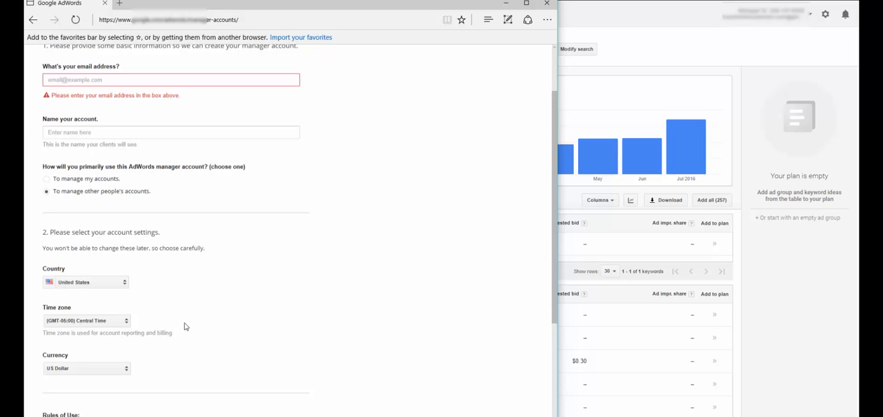
pyautogui.scroll(-3)
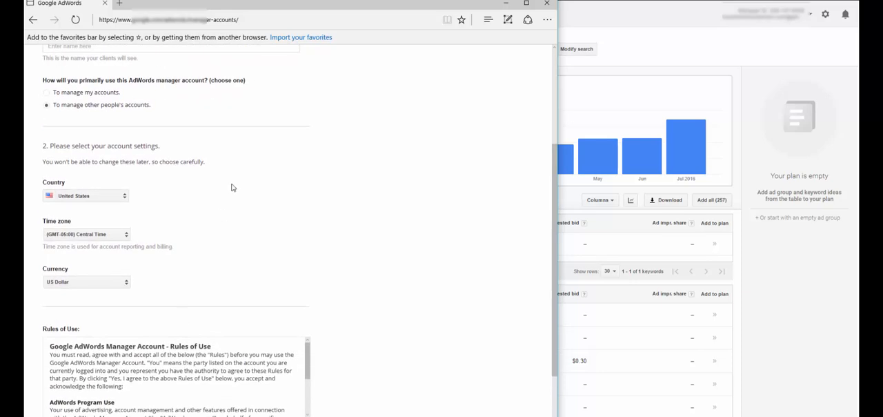
pyautogui.scroll(-3)
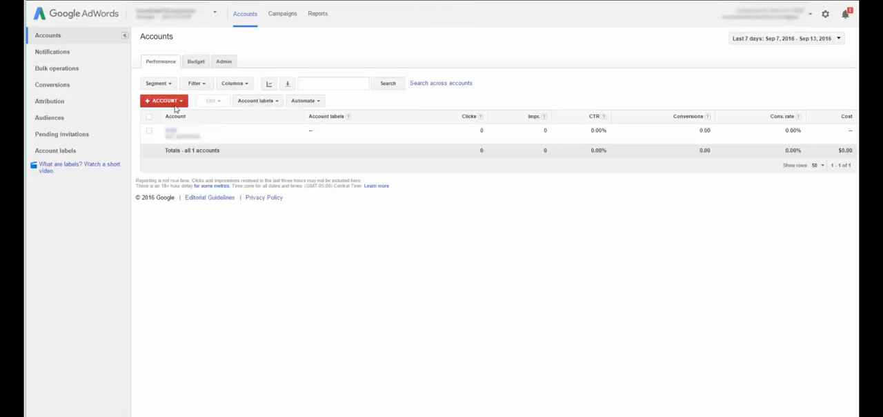
# - Start linking an existing account via + ACCOUNT, ready to enter a customer ID
pyautogui.click(163, 100)
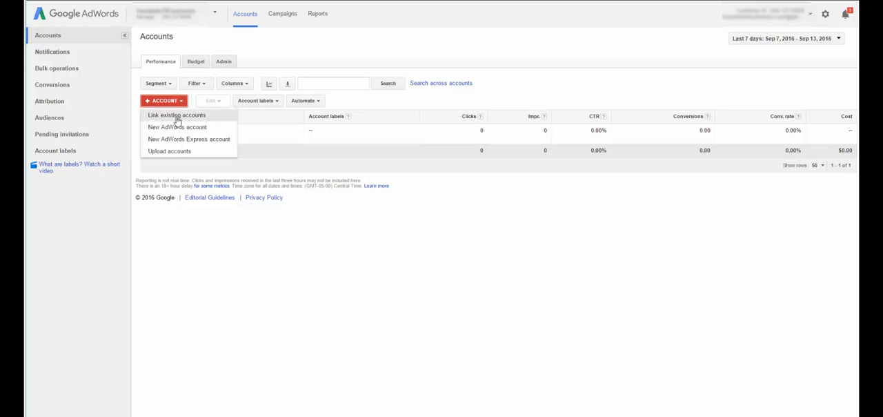
pyautogui.click(177, 115)
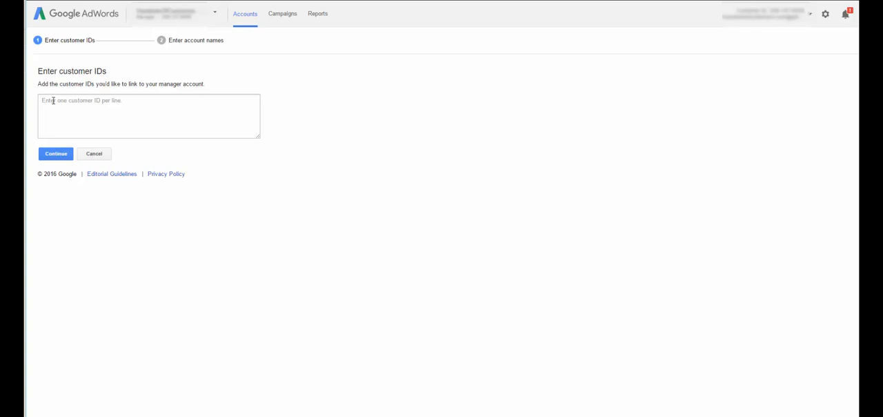
pyautogui.click(149, 116)
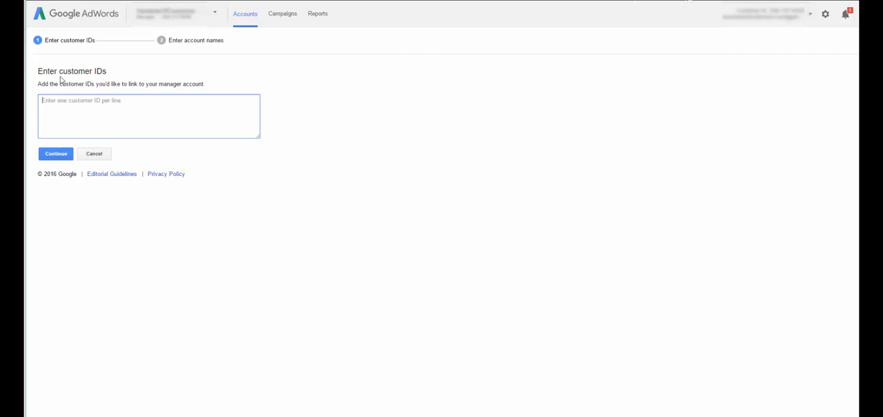
pyautogui.moveTo(55, 153)
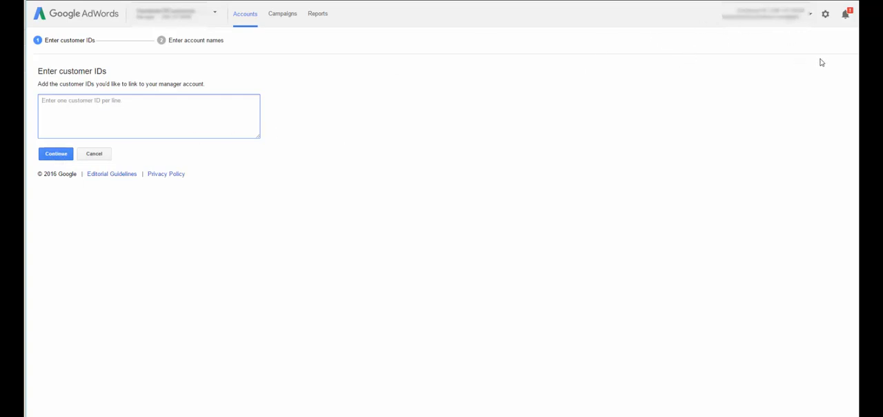
pyautogui.moveTo(372, 110)
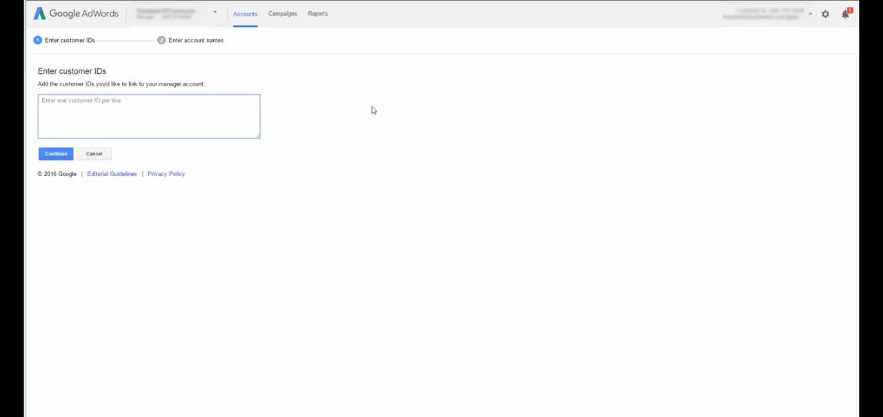
# - Review Account access under Account settings, then switch to the linked account
pyautogui.click(825, 14)
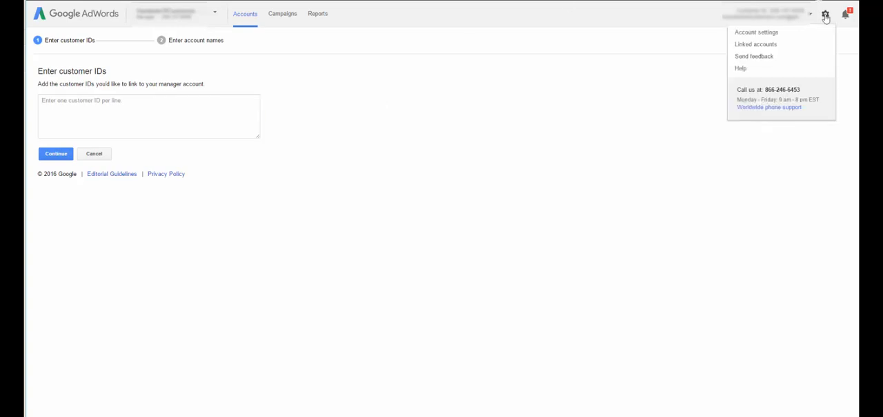
pyautogui.click(764, 38)
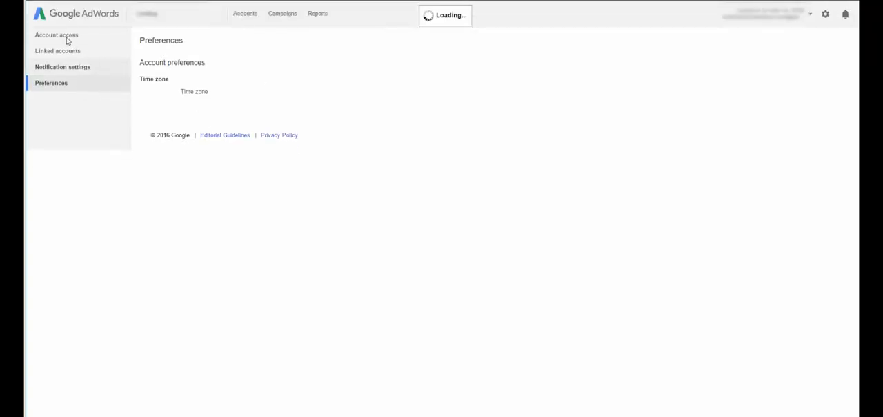
pyautogui.click(55, 35)
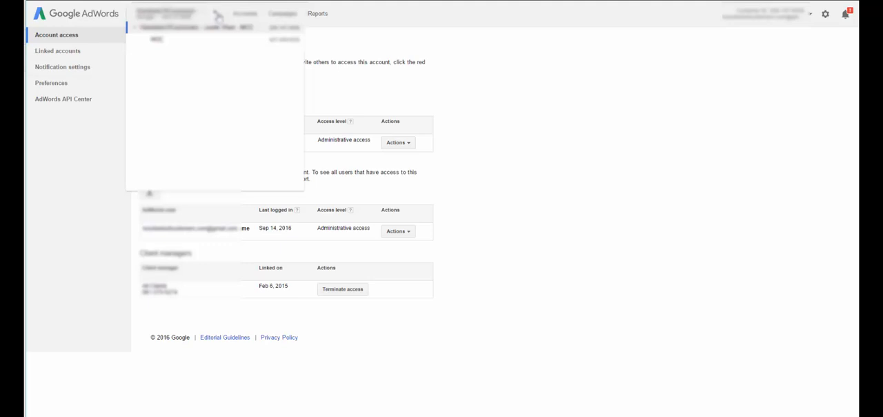
pyautogui.click(274, 14)
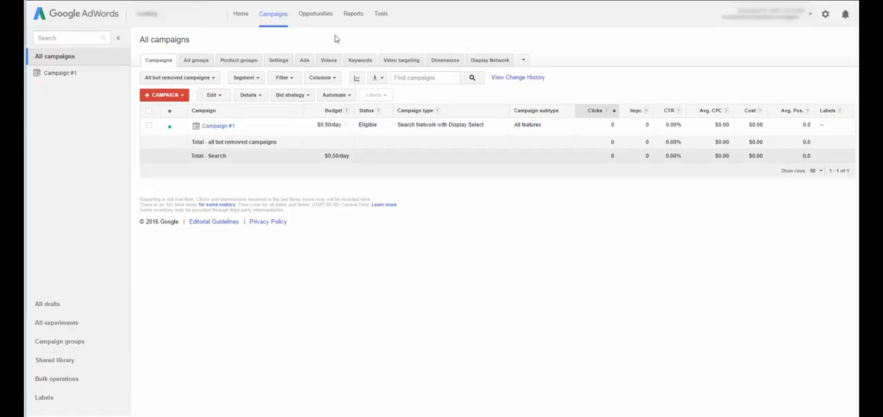
# - Launch the Keyword Planner from the Tools menu
pyautogui.click(381, 14)
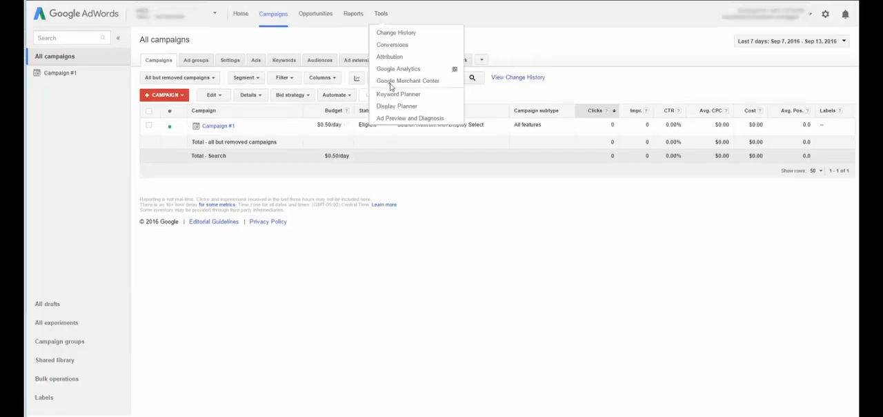
pyautogui.click(397, 94)
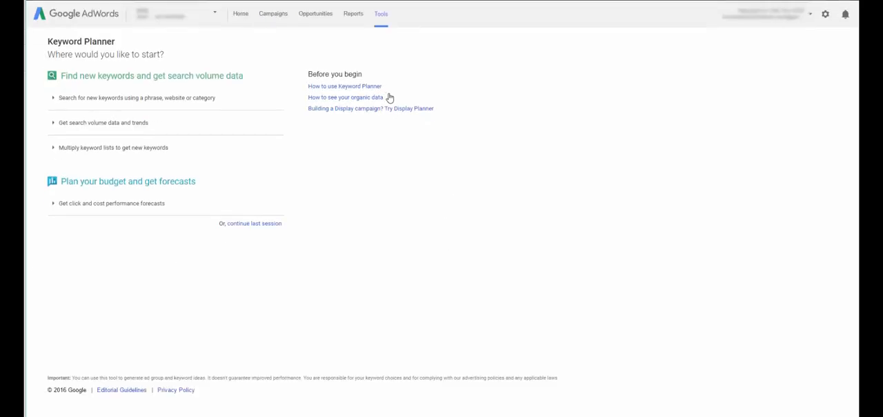